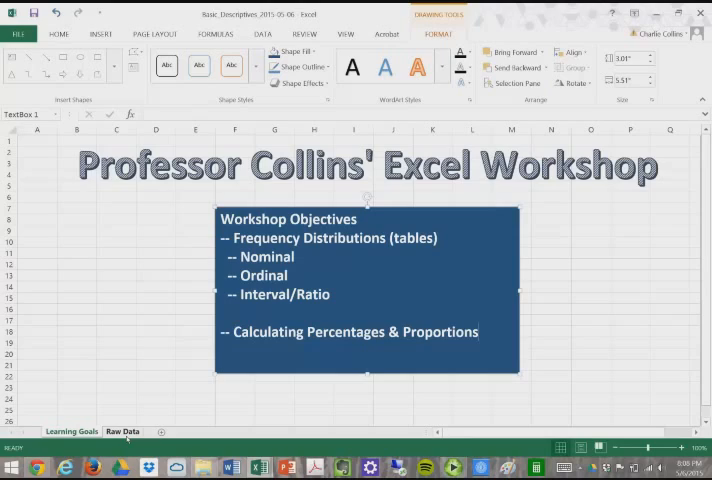
Switch from the objectives sheet to the Raw Data sheet of survey responses
{"action": "left_click", "coordinate": [128, 432]}
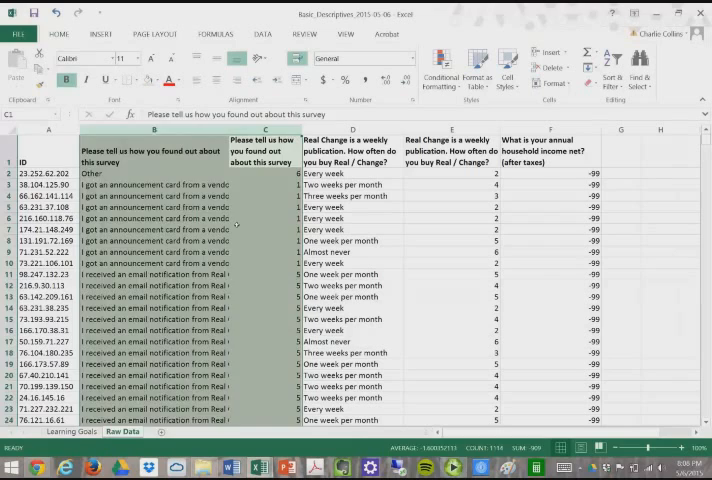
Select the survey-source question columns, then the two weekly-publication question columns
{"action": "left_click", "coordinate": [264, 218]}
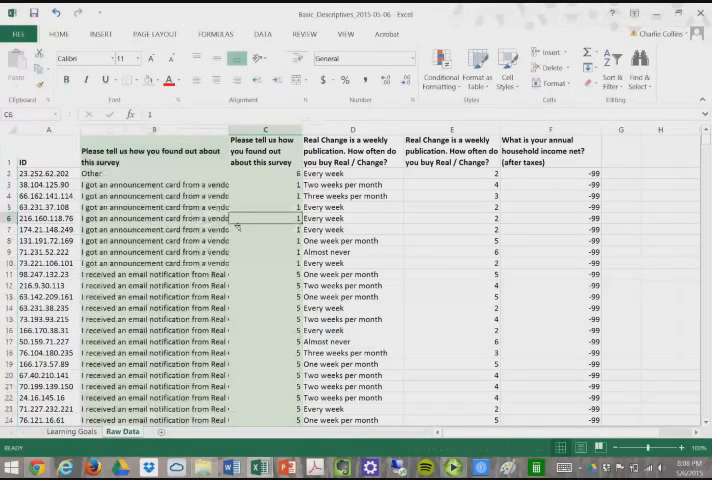
{"action": "left_click", "coordinate": [264, 172]}
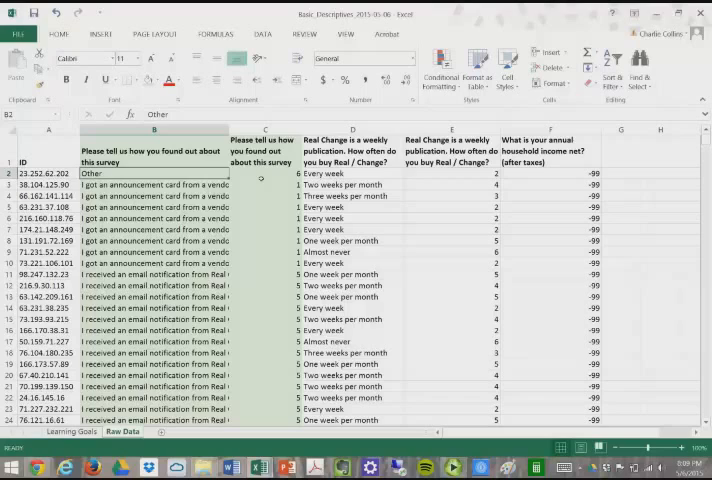
{"action": "left_click", "coordinate": [264, 172]}
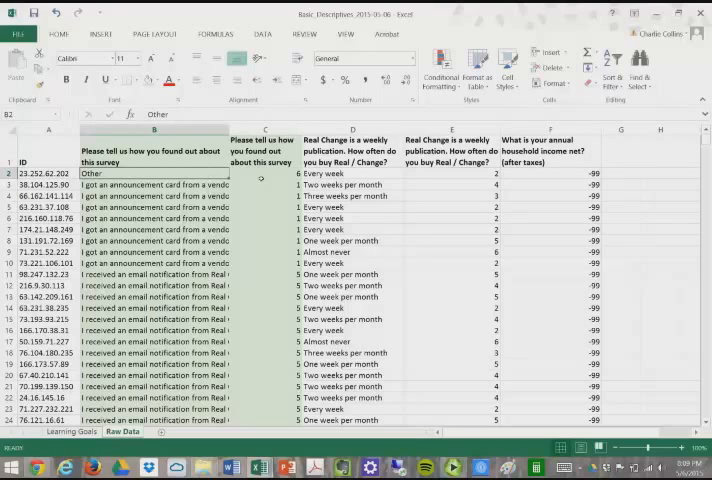
{"action": "left_click", "coordinate": [356, 172]}
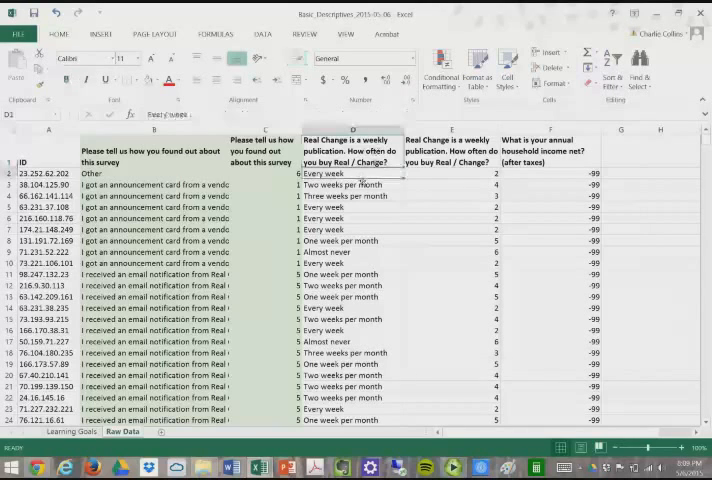
{"action": "left_click", "coordinate": [344, 184]}
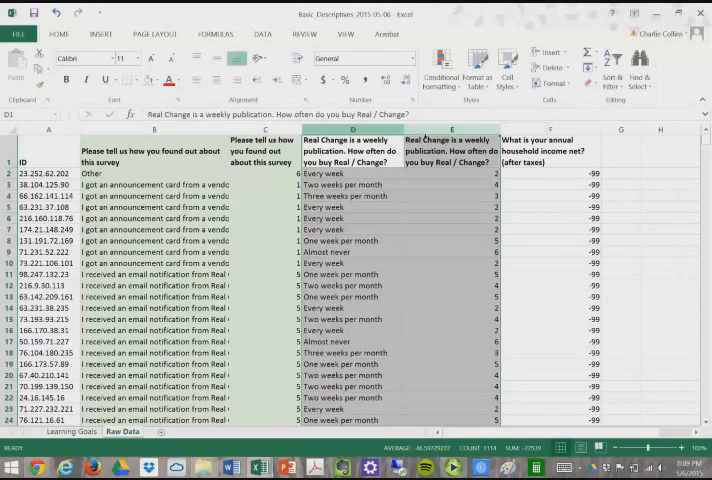
Fill the two weekly-publication (ordinal) question columns with blue
{"action": "left_click", "coordinate": [180, 88]}
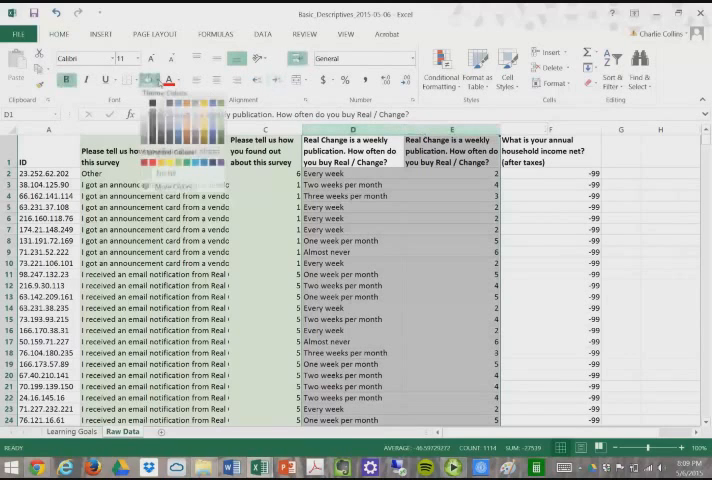
{"action": "left_click", "coordinate": [172, 78]}
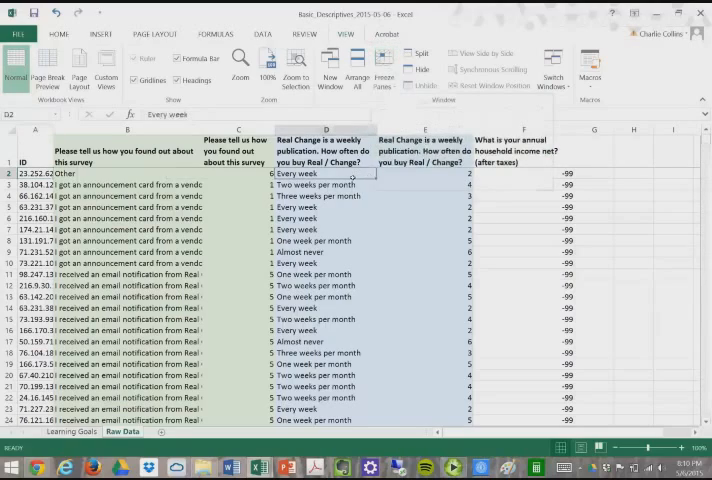
Scroll through the survey responses and back to the top header row
{"action": "scroll", "scroll_direction": "down", "scroll_amount": 3}
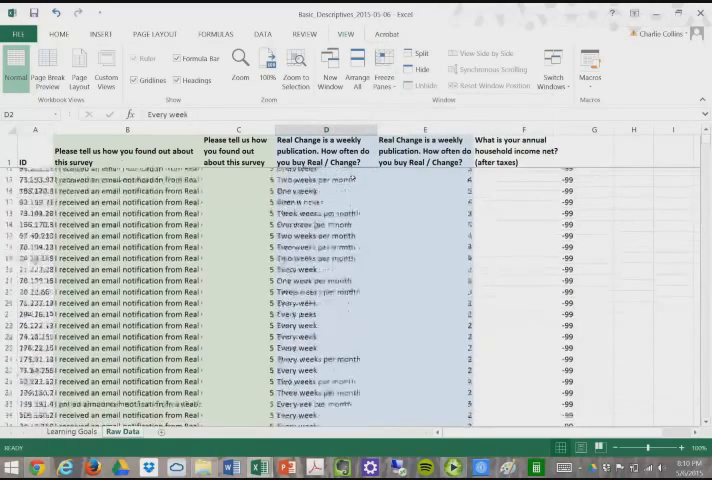
{"action": "scroll", "scroll_direction": "up", "scroll_amount": 3}
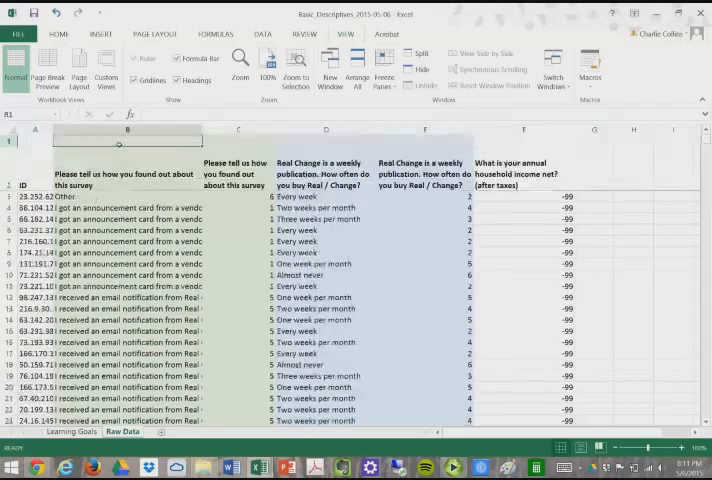
Label the question columns Nominal, Ordinal, Interval in the new row above the headers
{"action": "type", "text": "Nominal"}
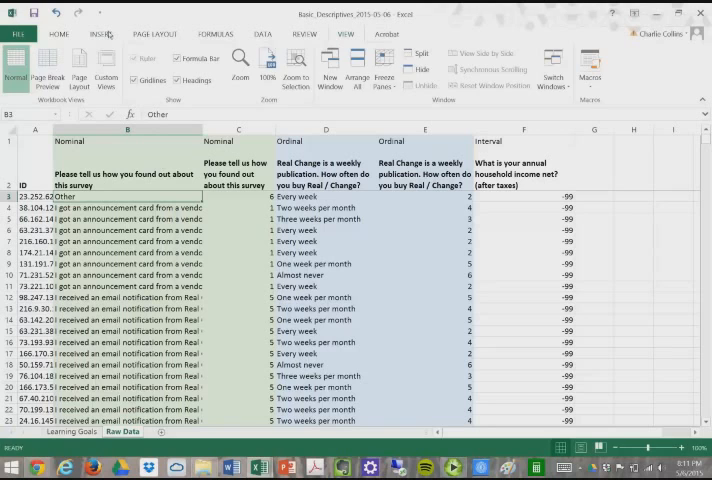
{"action": "left_click", "coordinate": [104, 32]}
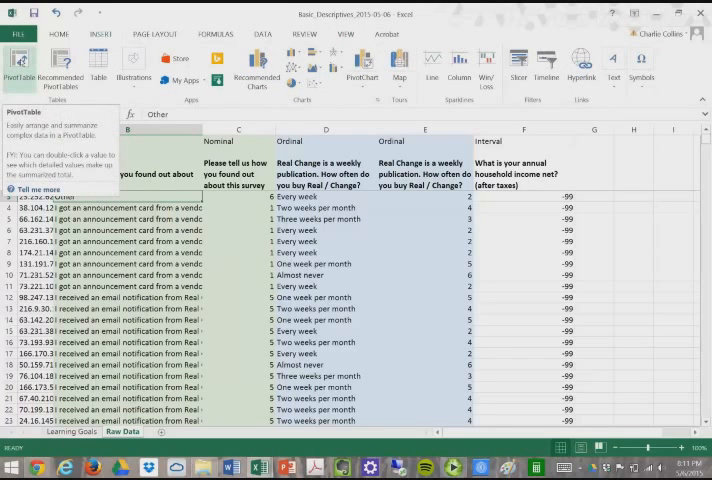
Create a PivotTable from the survey data on a new worksheet
{"action": "left_click", "coordinate": [18, 76]}
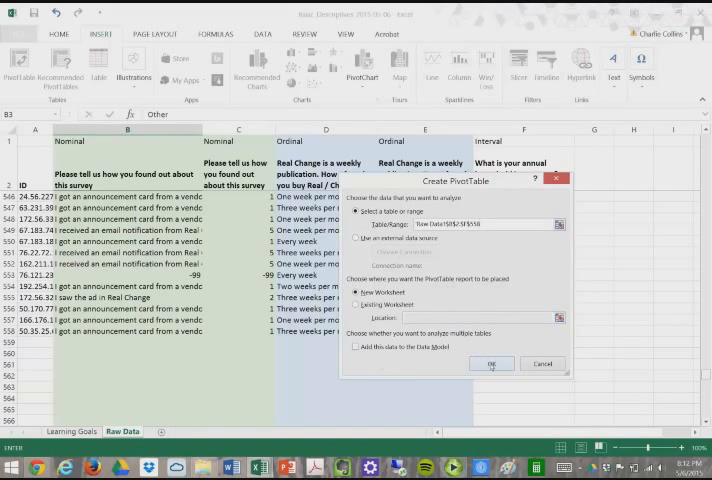
{"action": "left_click", "coordinate": [492, 364]}
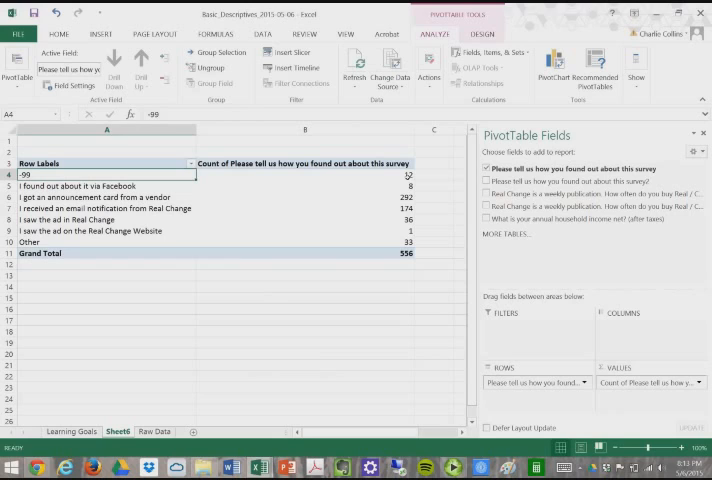
Review each survey-source response count in the PivotTable, vendor announcements leading with 292 of 556
{"action": "left_click", "coordinate": [300, 174]}
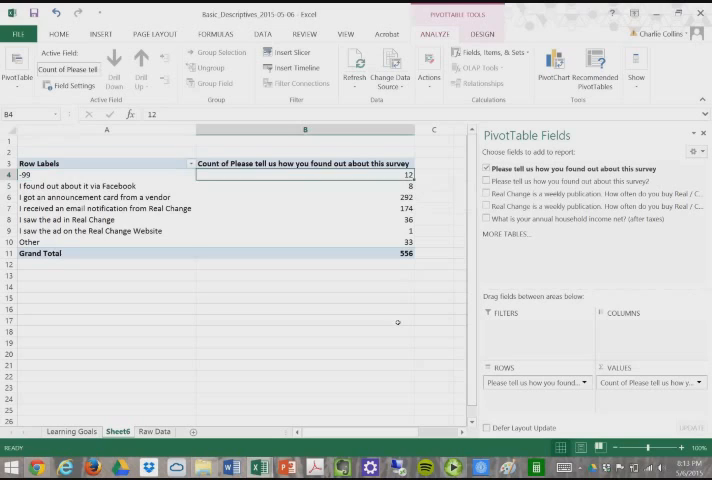
{"action": "left_click", "coordinate": [304, 252]}
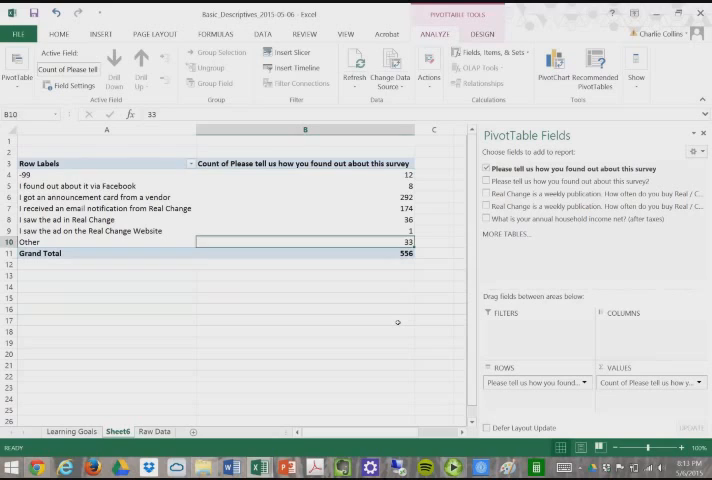
{"action": "left_click", "coordinate": [304, 232]}
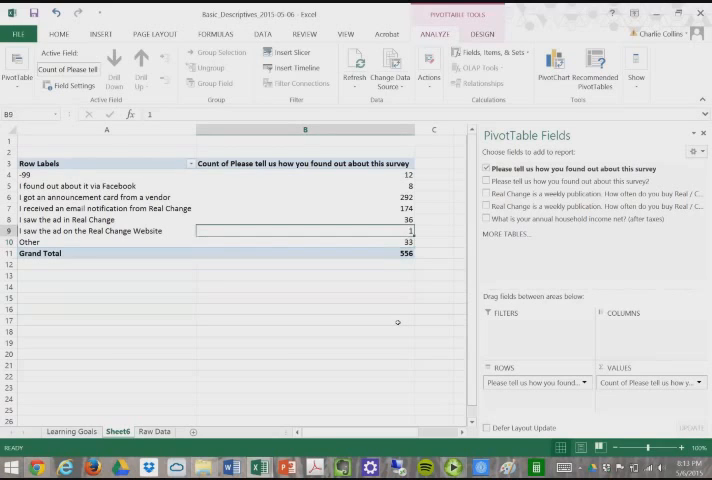
{"action": "left_click", "coordinate": [304, 220]}
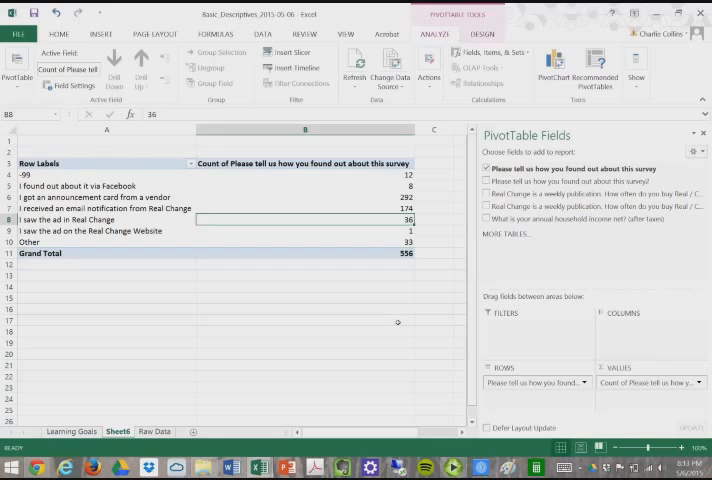
{"action": "left_click", "coordinate": [304, 208]}
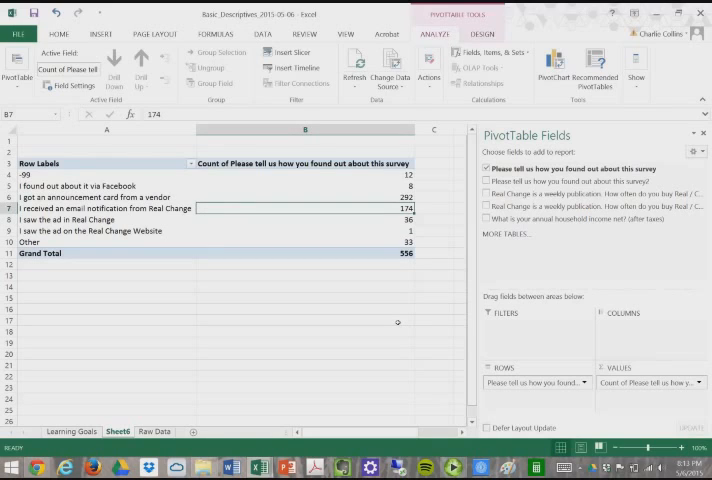
{"action": "left_click", "coordinate": [304, 196]}
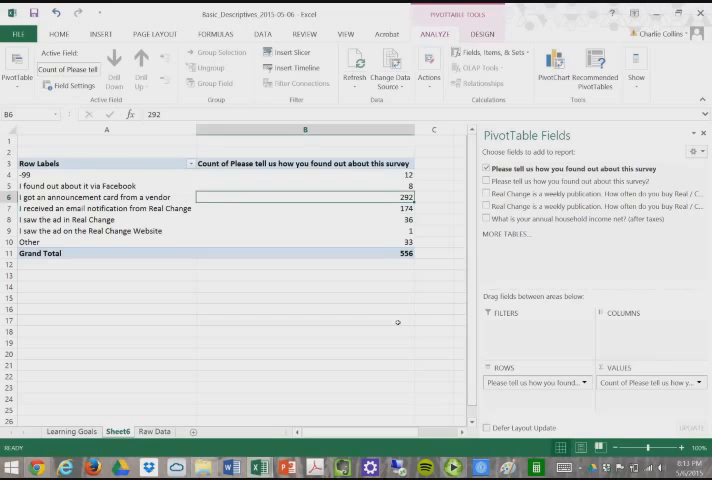
{"action": "left_click", "coordinate": [304, 186]}
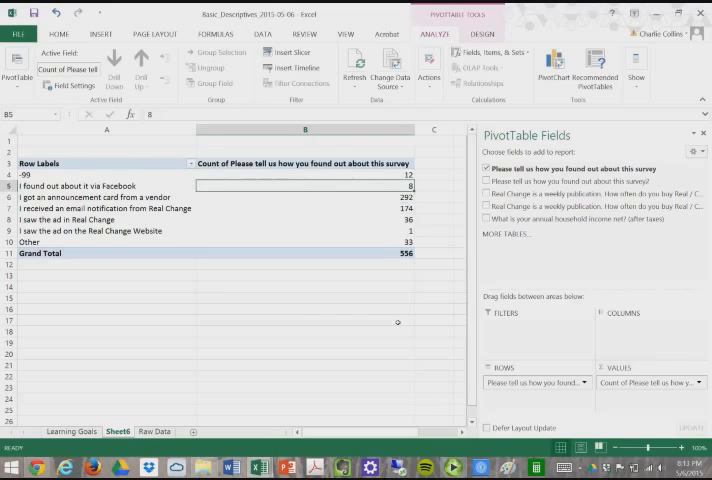
{"action": "left_click", "coordinate": [304, 174]}
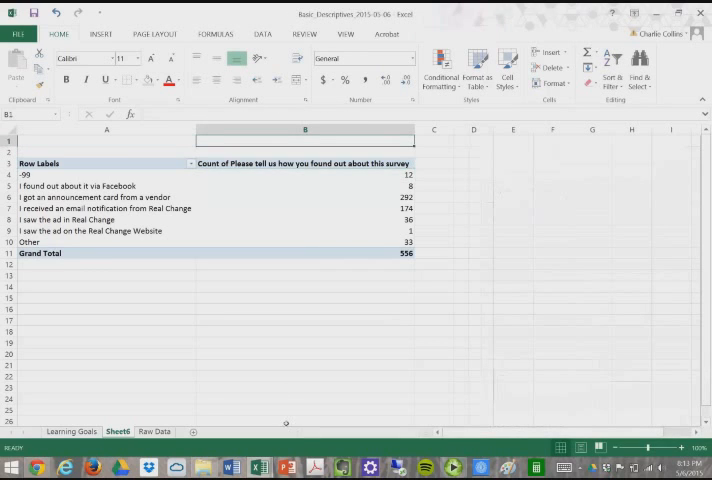
{"action": "right_click", "coordinate": [118, 428]}
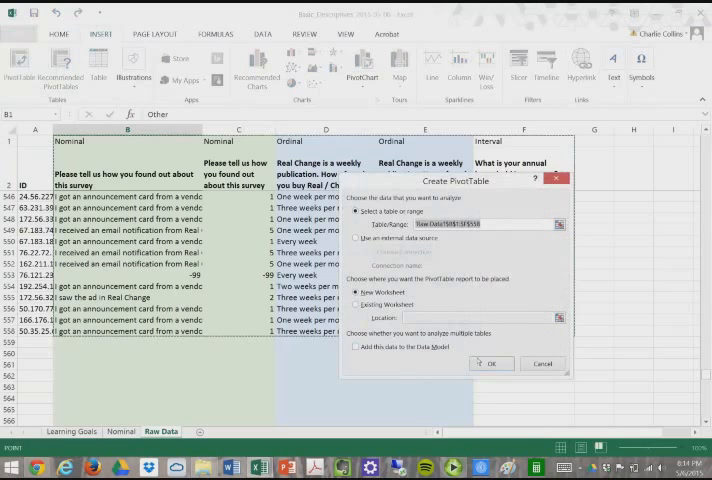
Confirm creating the second PivotTable on a new worksheet
{"action": "left_click", "coordinate": [494, 364]}
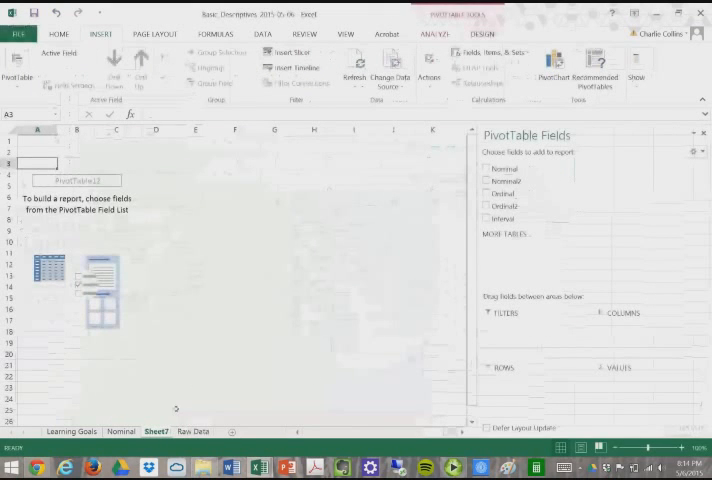
Rename the new PivotTable sheet to Ordinal, then delete that sheet
{"action": "right_click", "coordinate": [156, 432]}
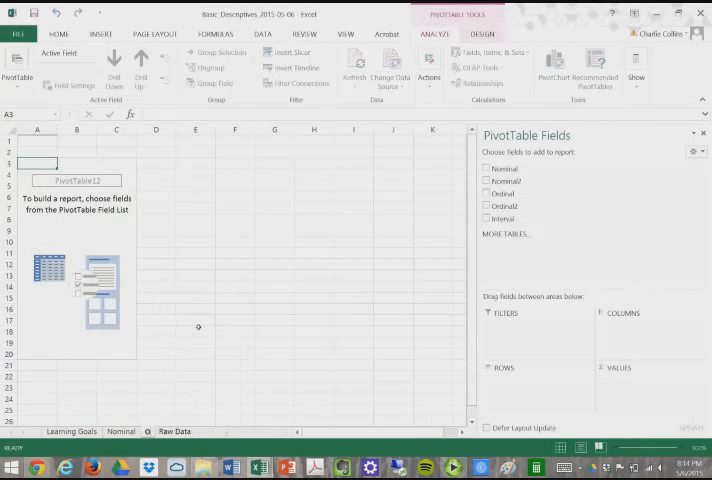
{"action": "left_click", "coordinate": [156, 432]}
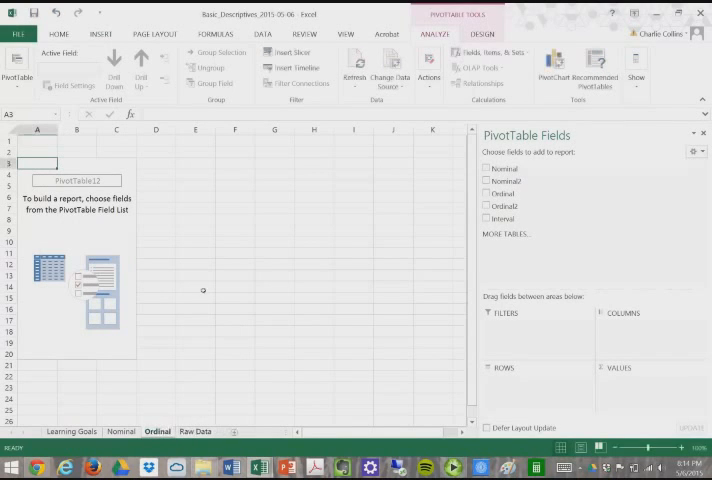
{"action": "mouse_move", "coordinate": [370, 188]}
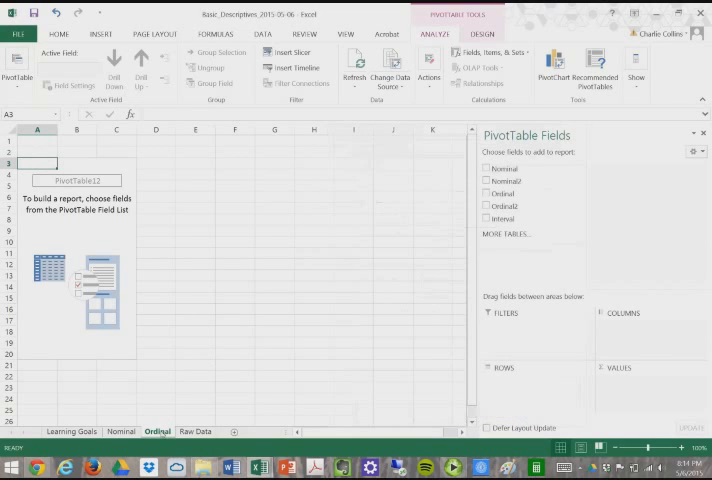
{"action": "right_click", "coordinate": [156, 432]}
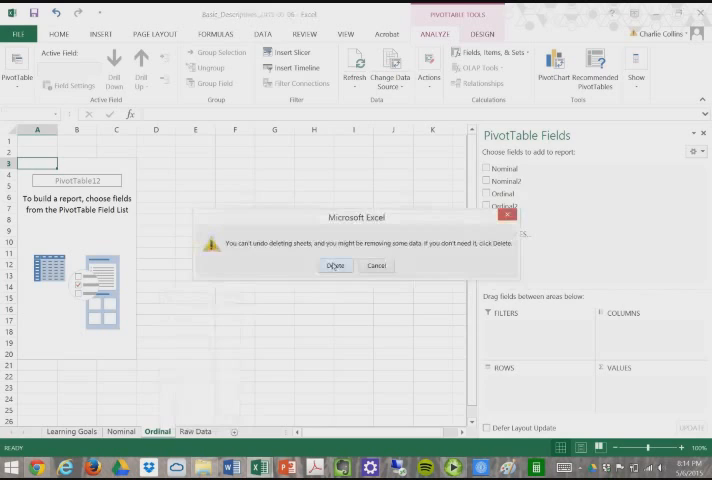
{"action": "left_click", "coordinate": [336, 264]}
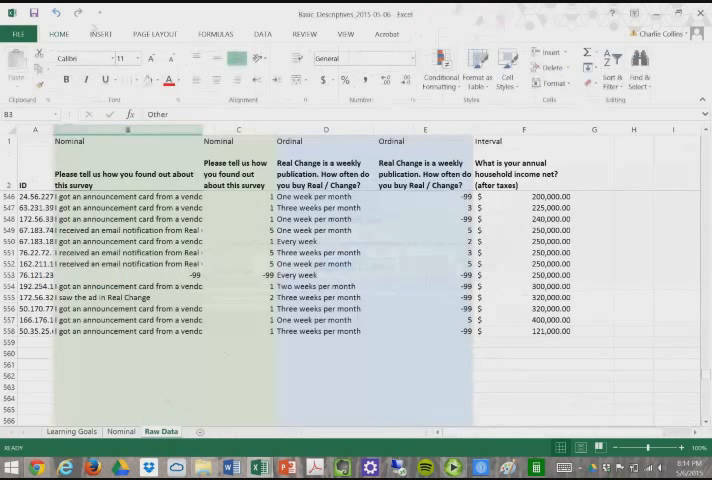
Create another PivotTable on a new sheet and rename that sheet Ordinal
{"action": "left_click", "coordinate": [98, 32]}
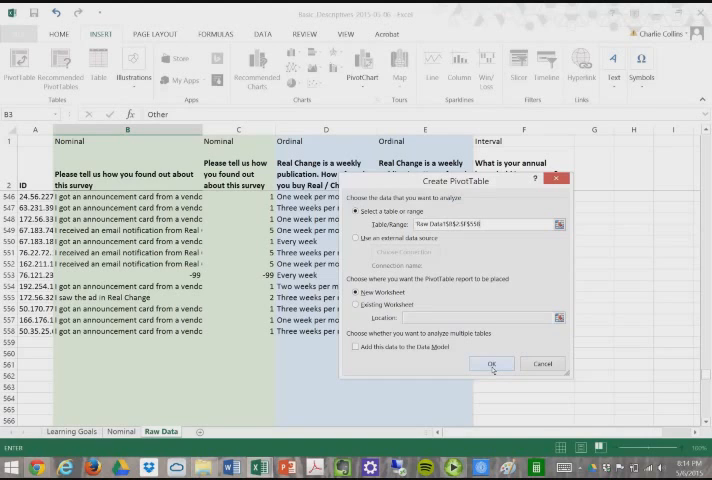
{"action": "left_click", "coordinate": [492, 364]}
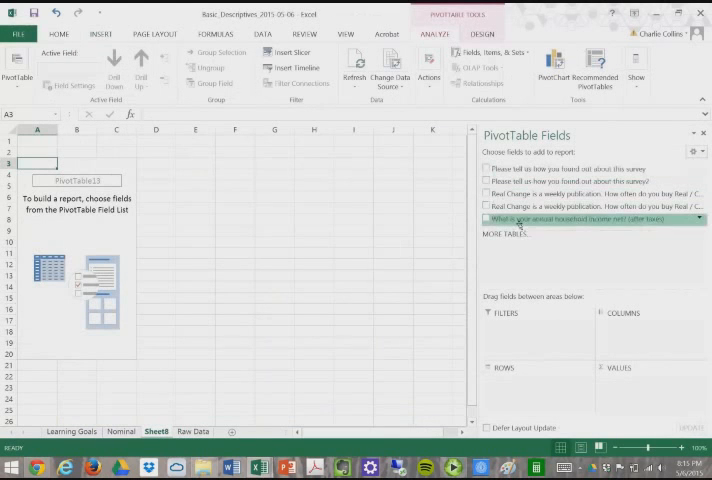
{"action": "right_click", "coordinate": [158, 432]}
{"action": "type", "text": "Ordinal"}
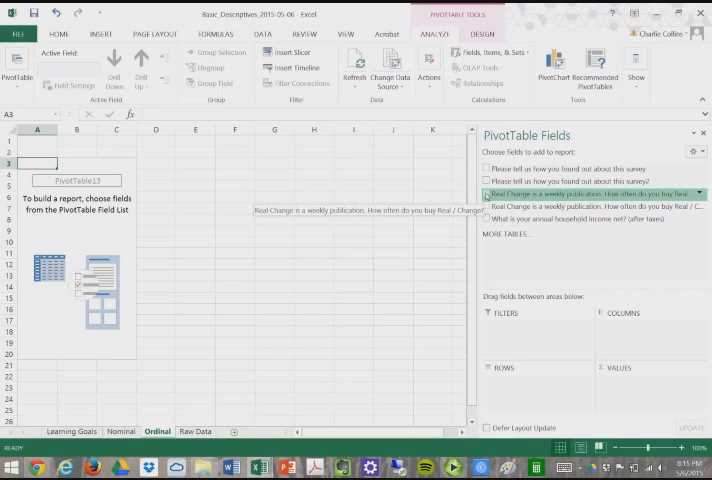
{"action": "left_click", "coordinate": [486, 194]}
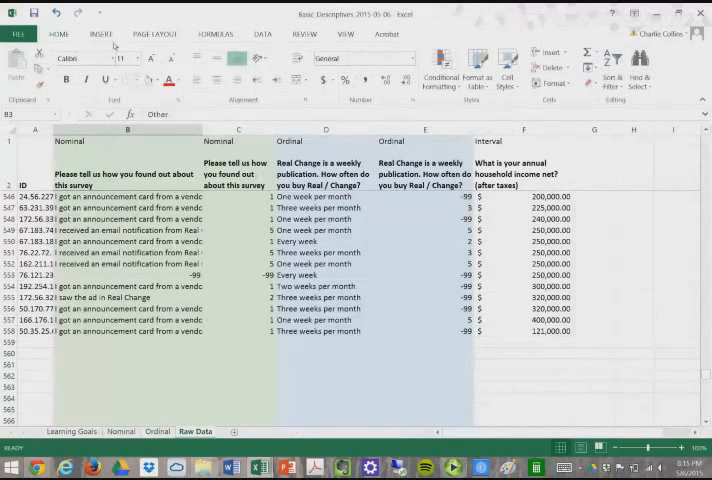
Insert an empty PivotTable from the survey data on a new worksheet and rename it Interval-Ratio
{"action": "left_click", "coordinate": [96, 32]}
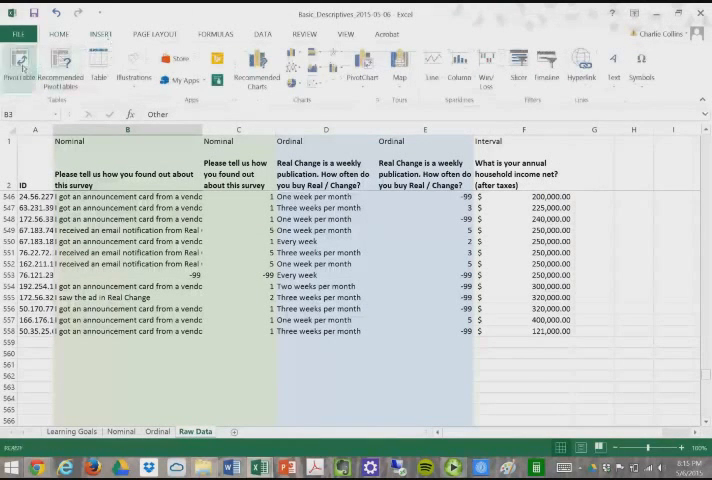
{"action": "left_click", "coordinate": [18, 72]}
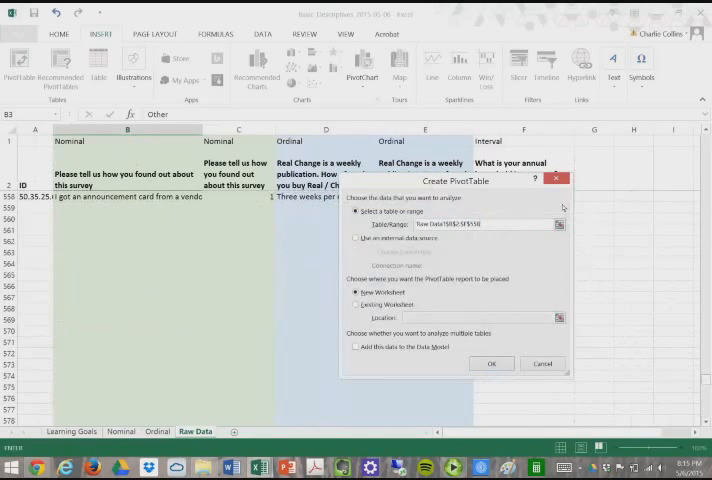
{"action": "left_click", "coordinate": [492, 364]}
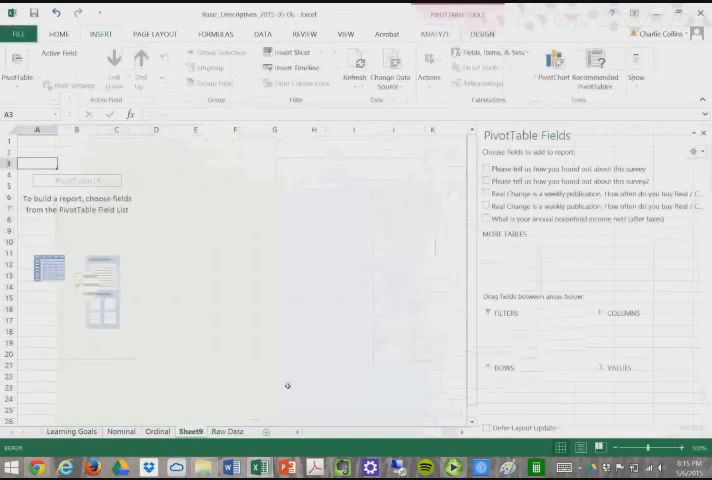
{"action": "right_click", "coordinate": [190, 432]}
{"action": "type", "text": "Interval-Ratio"}
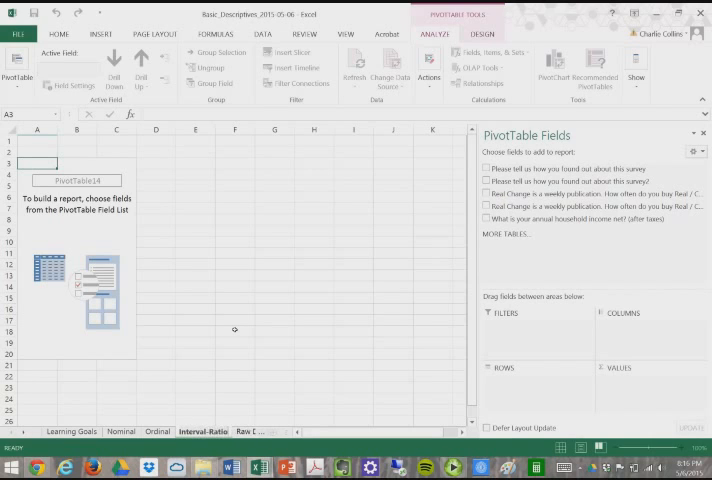
{"action": "mouse_move", "coordinate": [340, 250]}
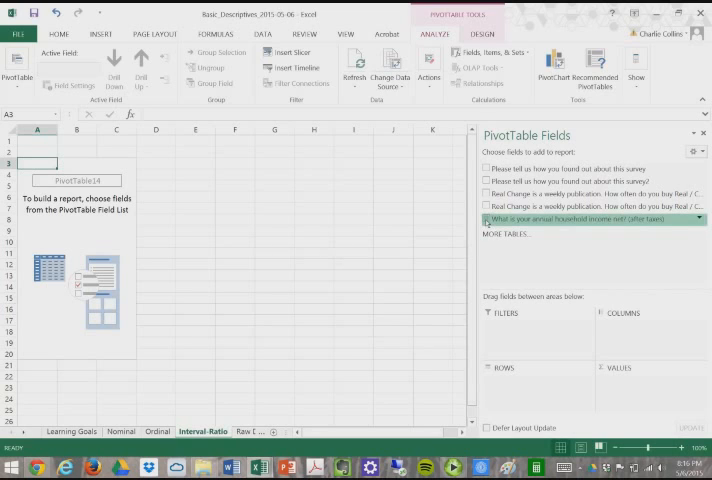
Tick annual household income so each income value becomes a row with its summed income
{"action": "left_click", "coordinate": [486, 218]}
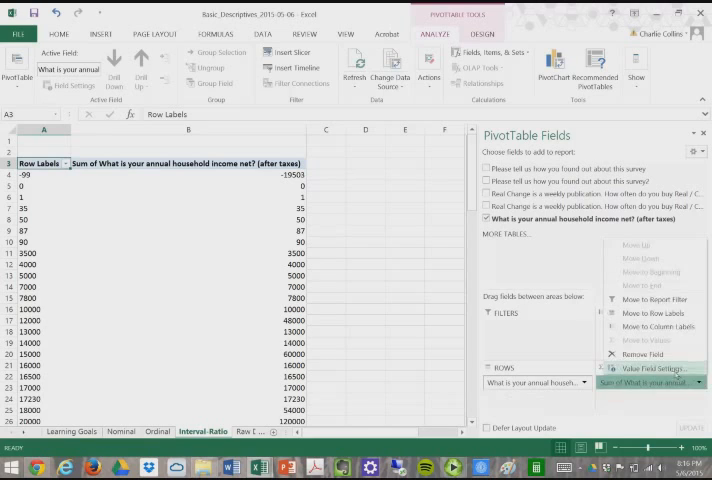
Change the income value field from Sum to Count via Value Field Settings
{"action": "left_click", "coordinate": [634, 364]}
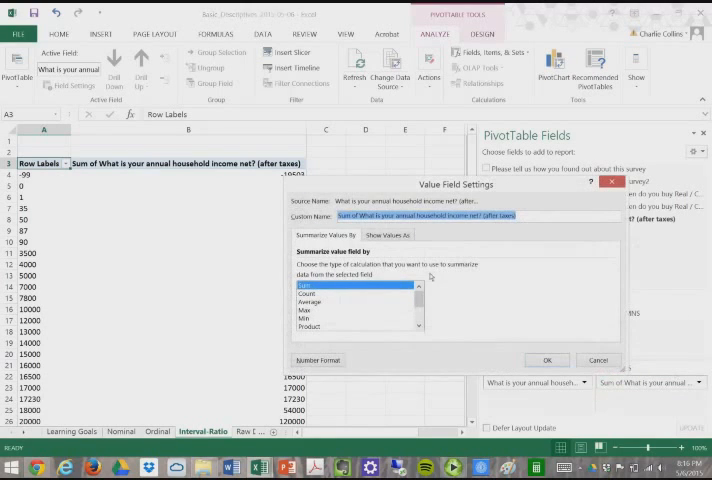
{"action": "left_click", "coordinate": [320, 292]}
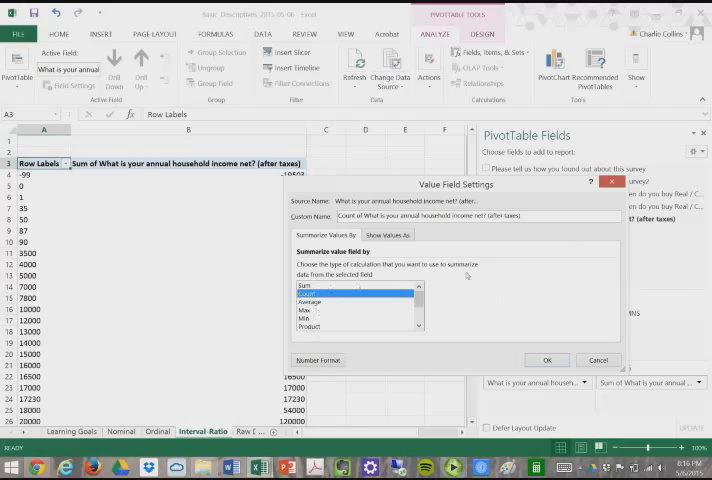
{"action": "mouse_move", "coordinate": [506, 298]}
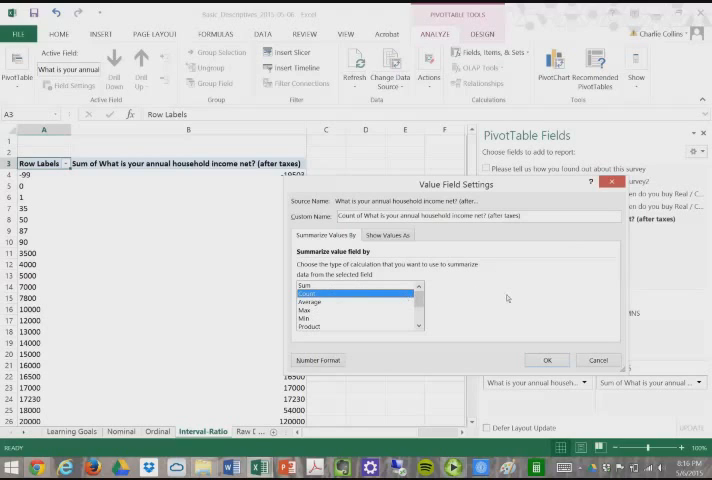
{"action": "mouse_move", "coordinate": [514, 296]}
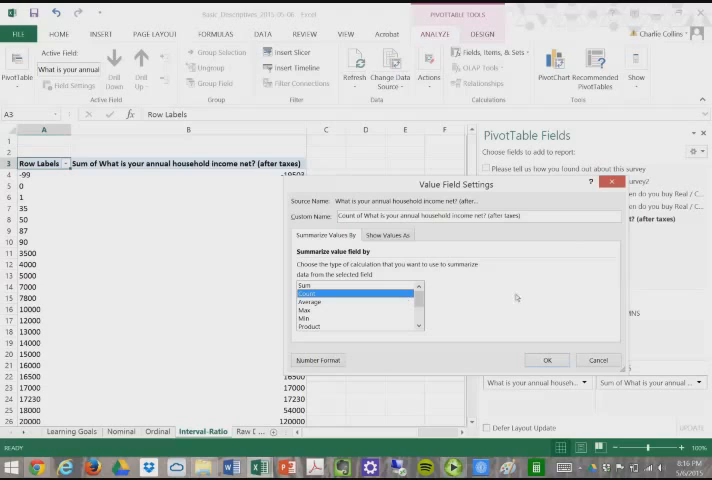
{"action": "mouse_move", "coordinate": [524, 300]}
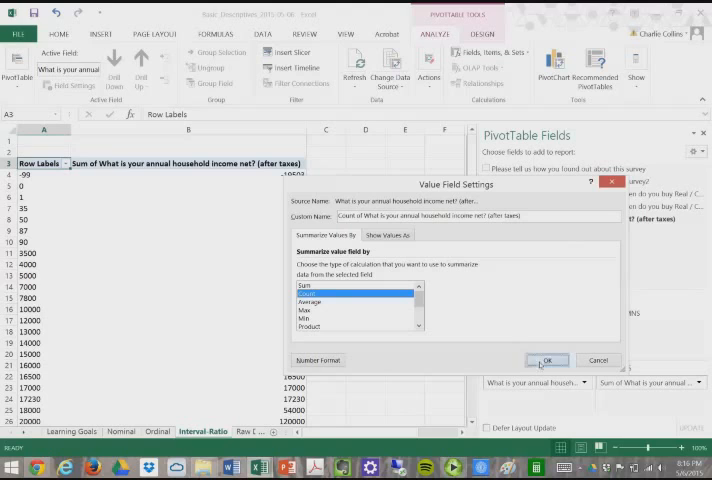
{"action": "left_click", "coordinate": [548, 360]}
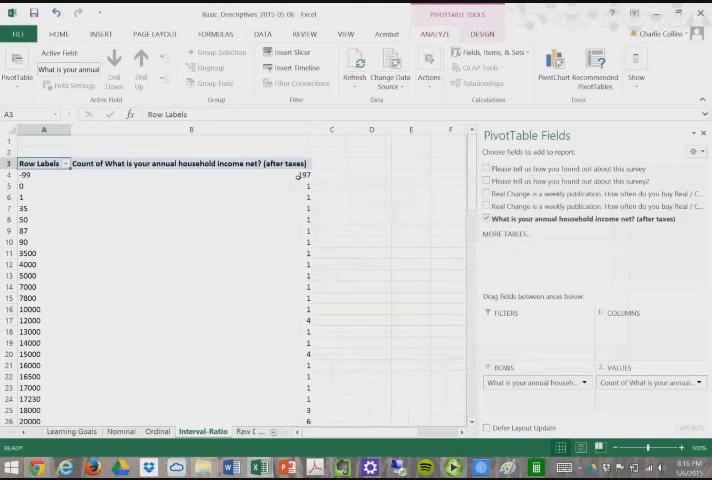
{"action": "left_click", "coordinate": [192, 174]}
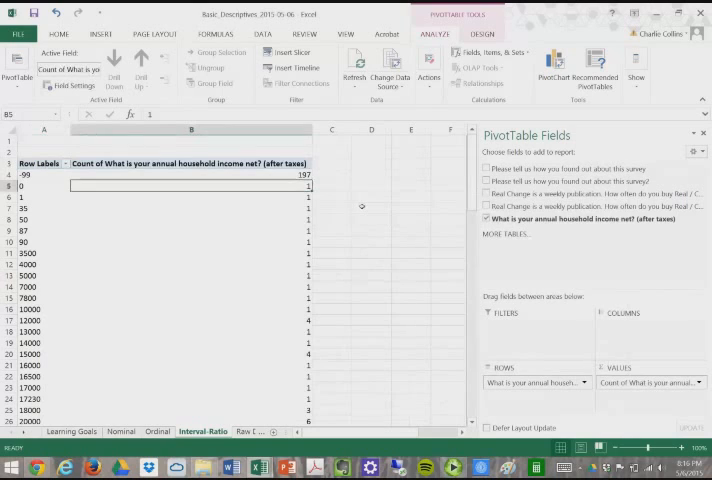
{"action": "left_click", "coordinate": [190, 208]}
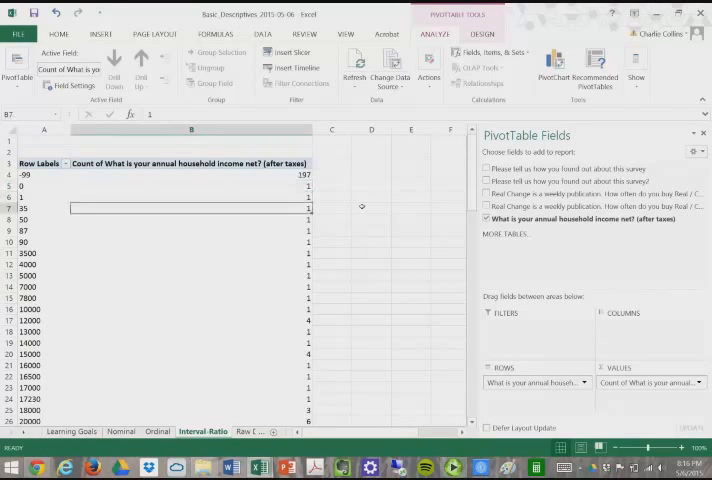
{"action": "scroll", "scroll_direction": "down", "scroll_amount": 3}
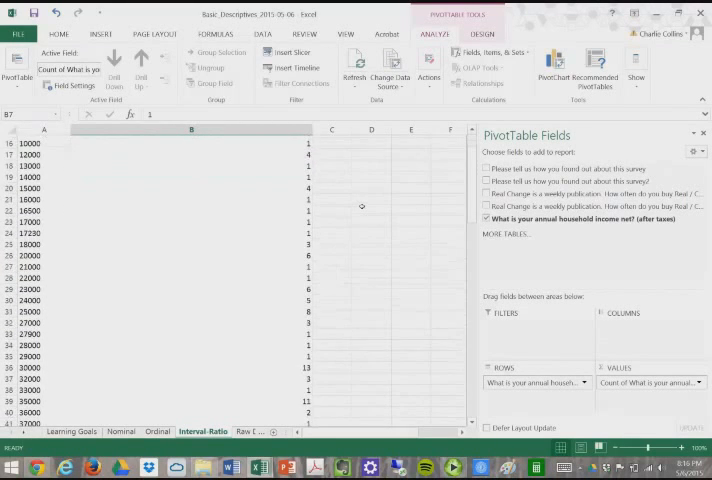
{"action": "scroll", "scroll_direction": "down", "scroll_amount": 3}
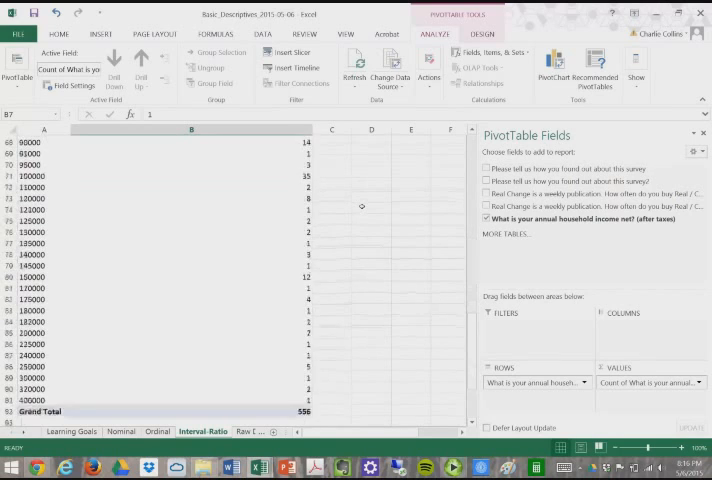
{"action": "scroll", "scroll_direction": "down", "scroll_amount": 3}
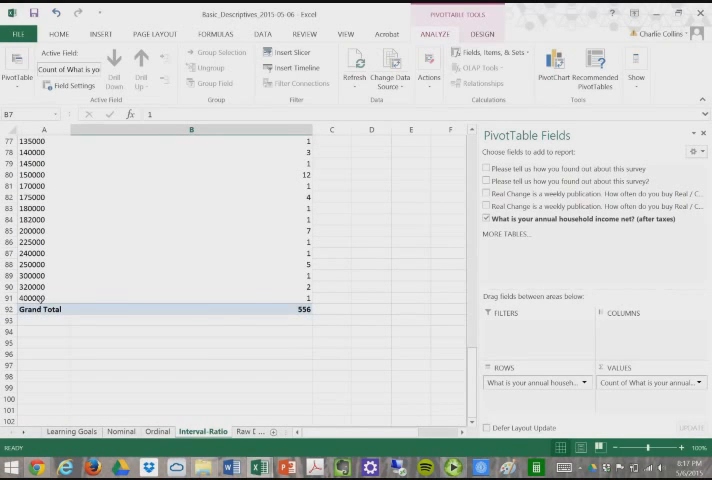
{"action": "mouse_move", "coordinate": [248, 268]}
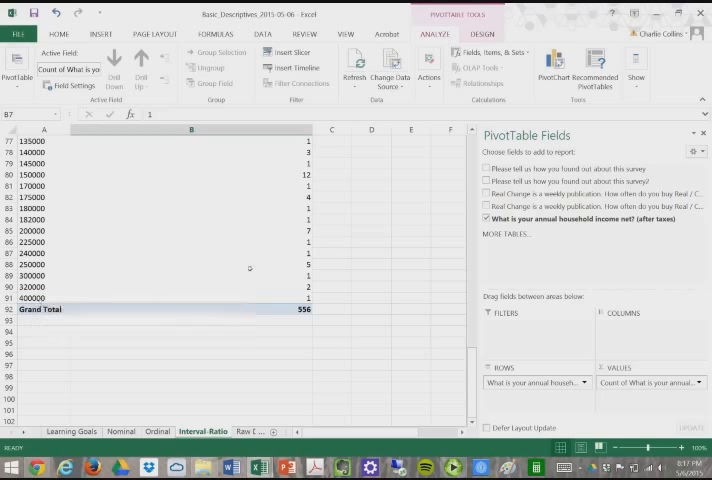
{"action": "scroll", "scroll_direction": "up", "scroll_amount": 3}
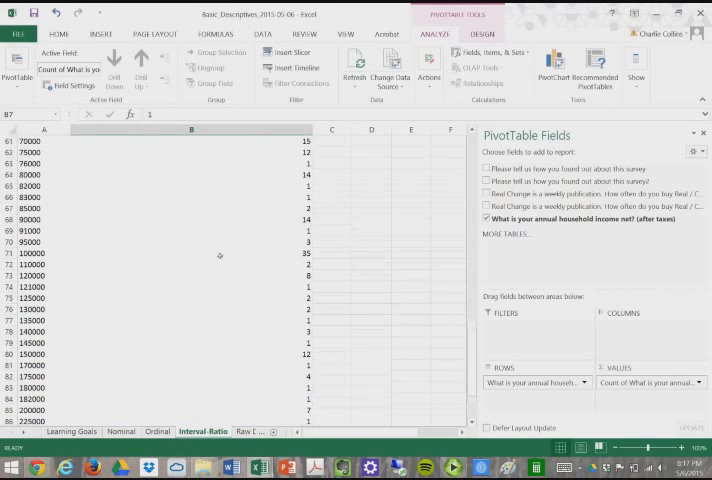
{"action": "left_click", "coordinate": [190, 252]}
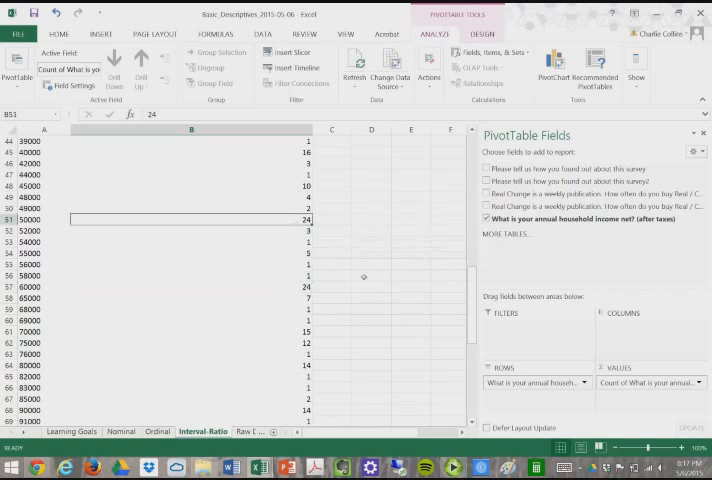
{"action": "mouse_move", "coordinate": [358, 228]}
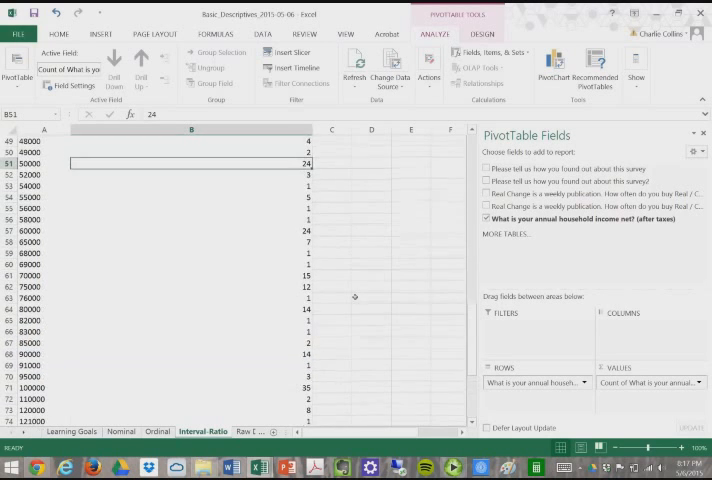
{"action": "scroll", "scroll_direction": "up", "scroll_amount": 3}
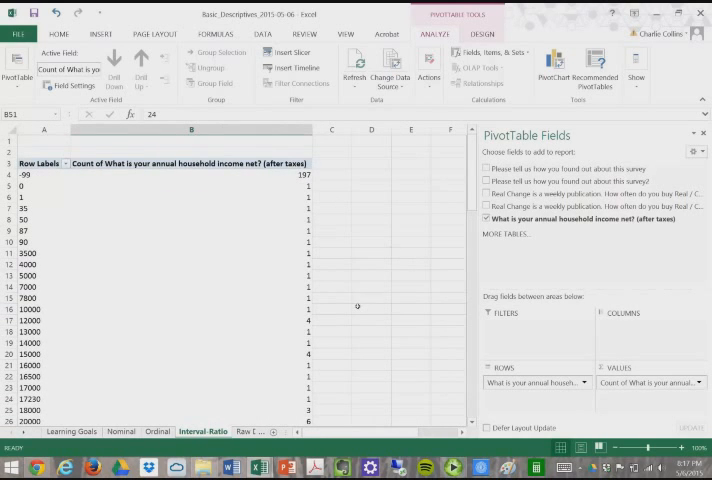
{"action": "mouse_move", "coordinate": [340, 300]}
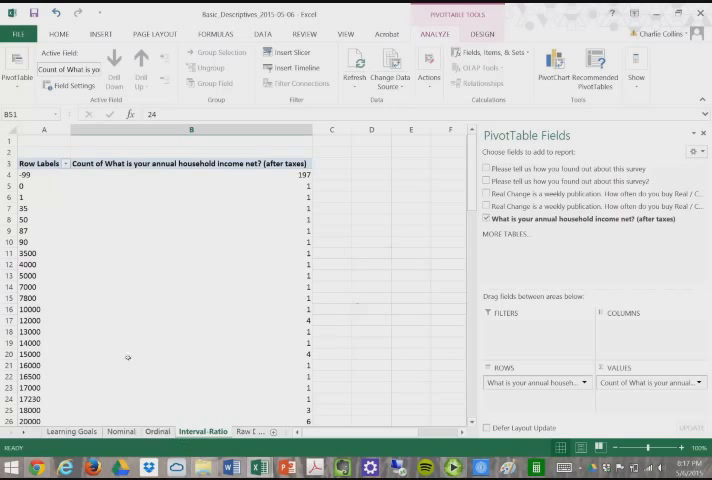
On the Nominal sheet, label C3 'proportion' beside the frequency counts
{"action": "left_click", "coordinate": [120, 432]}
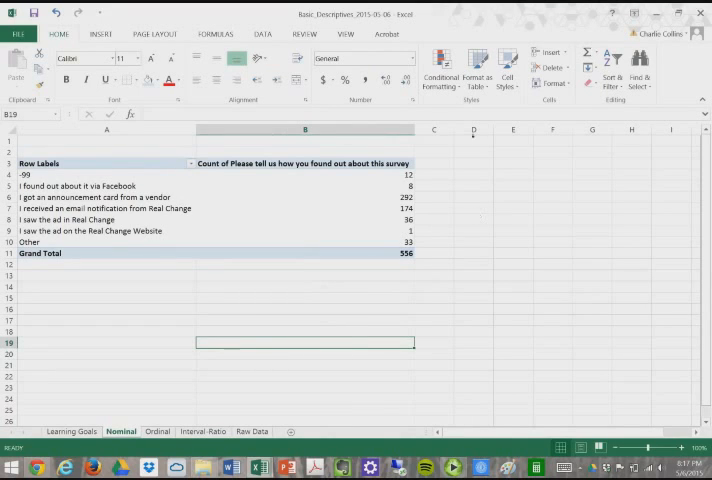
{"action": "left_click", "coordinate": [432, 164]}
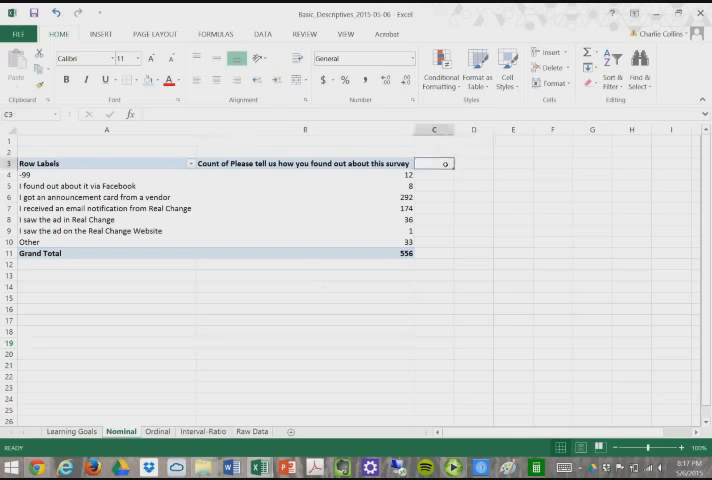
{"action": "type", "text": "proportions"}
{"action": "left_click", "coordinate": [434, 174]}
{"action": "type", "text": "="}
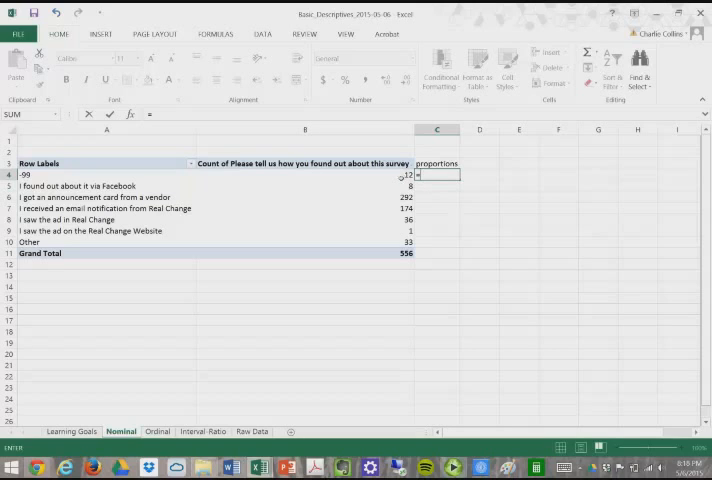
Enter =B4/B11 in C4 so the first category's count divides by the 556 grand total (about 0.0216)
{"action": "type", "text": "B"}
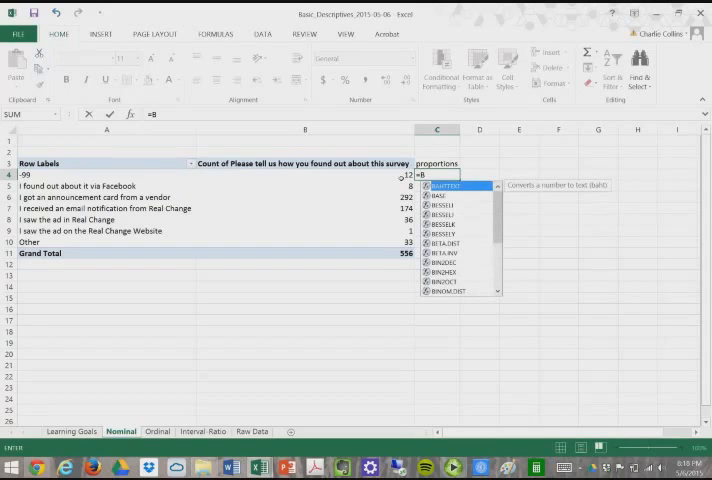
{"action": "left_click", "coordinate": [304, 174]}
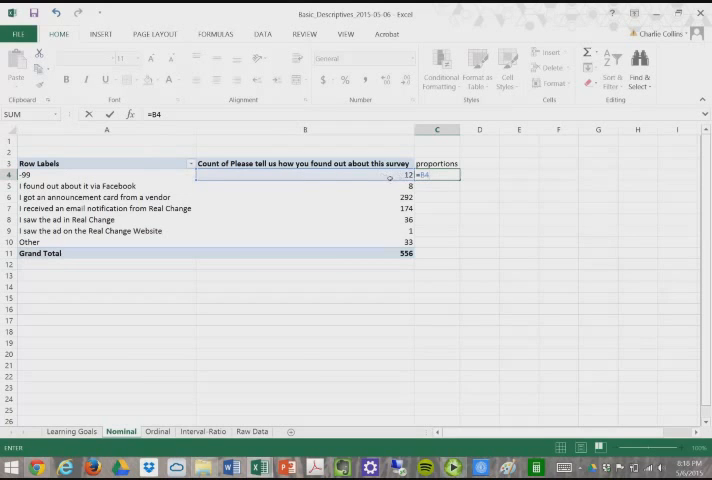
{"action": "type", "text": "/"}
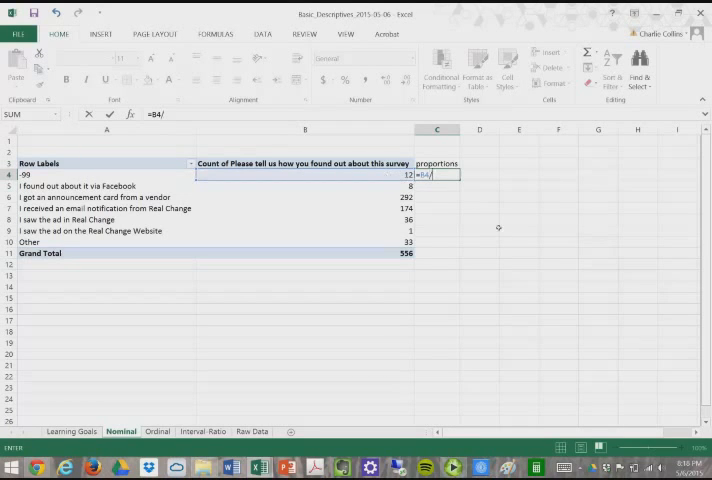
{"action": "type", "text": "B"}
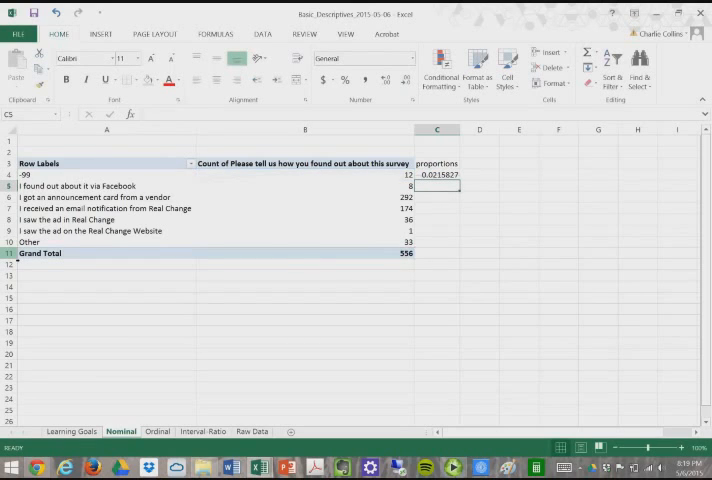
{"action": "left_click", "coordinate": [436, 174]}
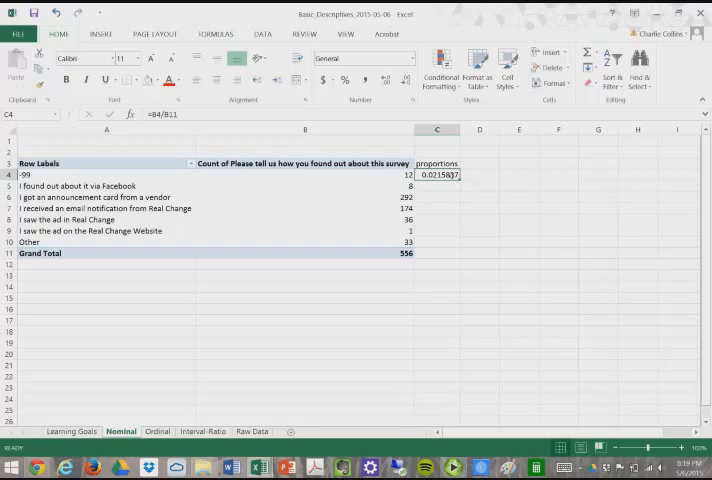
{"action": "double_click", "coordinate": [436, 174]}
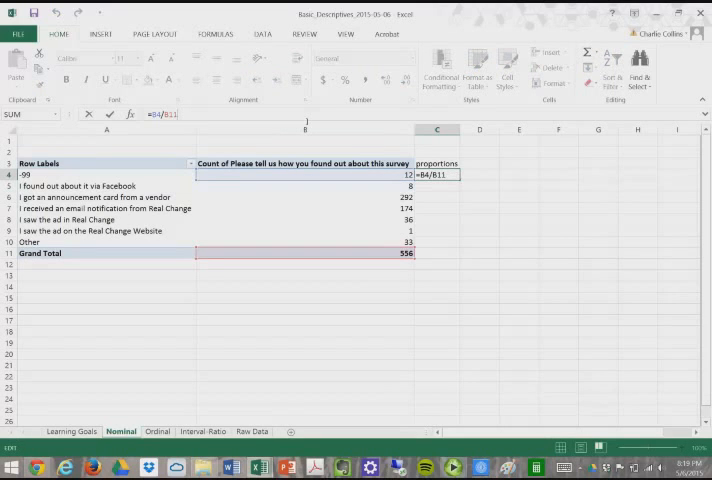
{"action": "key", "text": "Enter"}
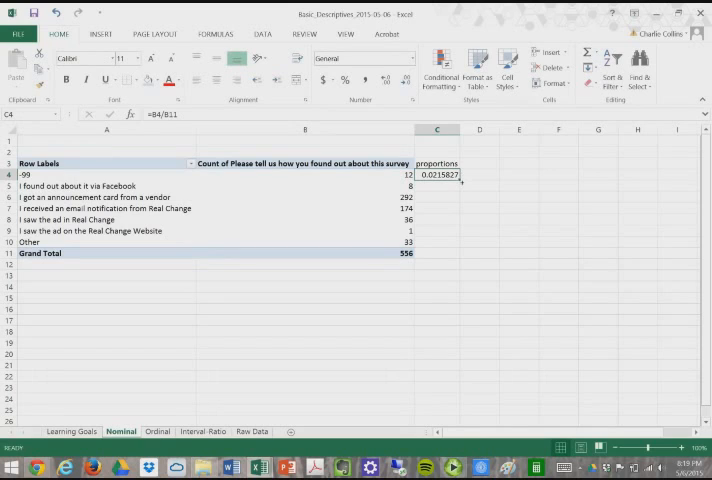
{"action": "left_click_drag", "start_coordinate": [436, 174], "coordinate": [436, 252]}
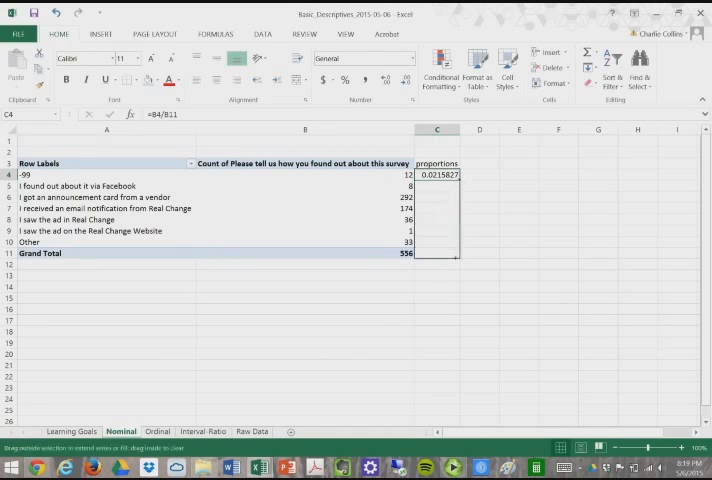
{"action": "left_click_drag", "start_coordinate": [438, 174], "coordinate": [438, 252]}
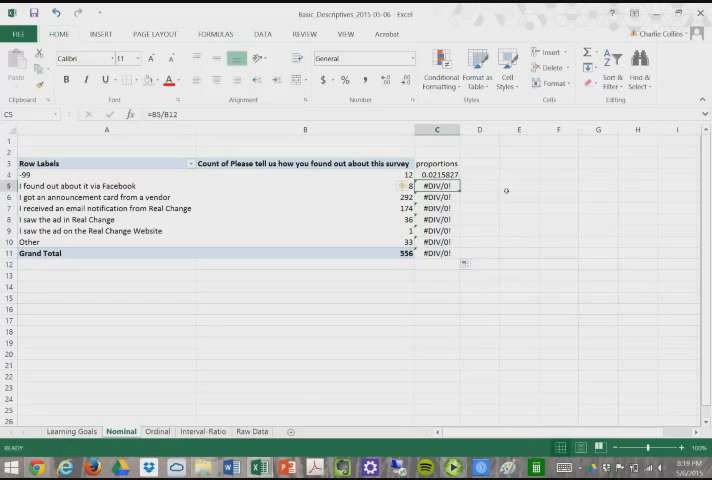
{"action": "left_click", "coordinate": [436, 174]}
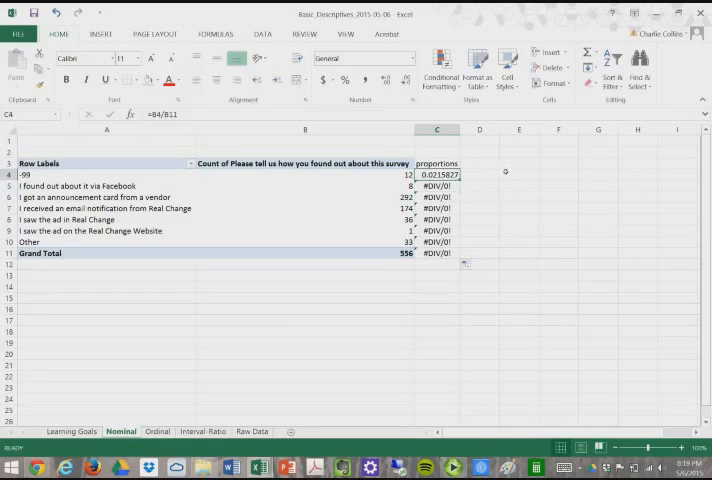
{"action": "mouse_move", "coordinate": [504, 170]}
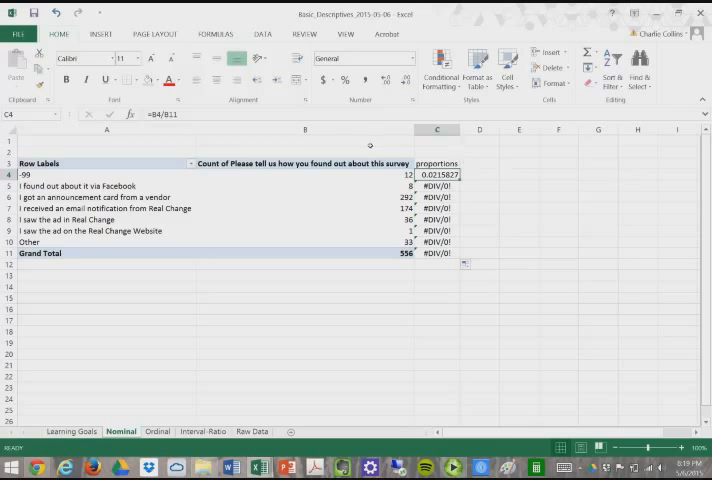
Make C4 =B4/$B$11 with an absolute Grand Total reference and fill it down to row 11
{"action": "double_click", "coordinate": [436, 174]}
{"action": "type", "text": "$B$"}
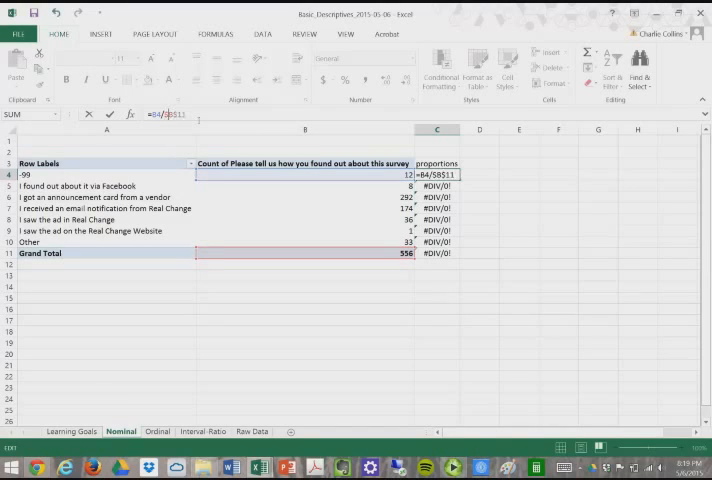
{"action": "key", "text": "Enter"}
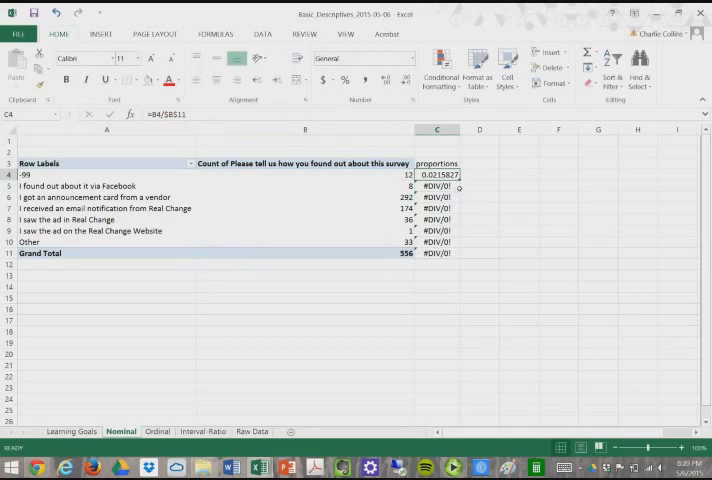
{"action": "left_click", "coordinate": [436, 186]}
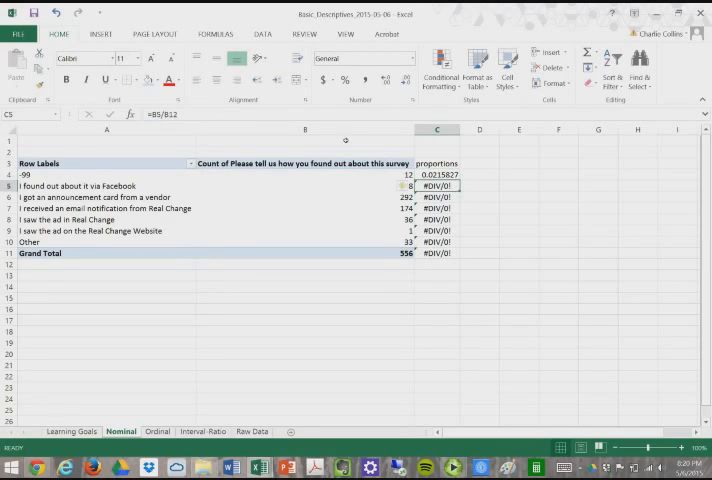
{"action": "double_click", "coordinate": [436, 186]}
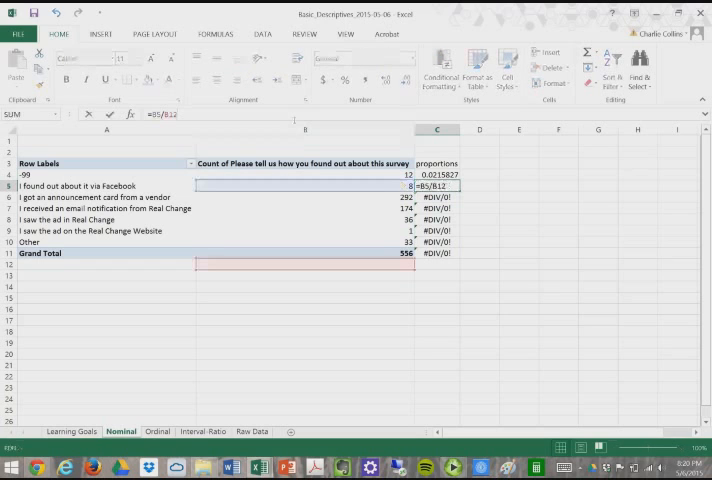
{"action": "left_click", "coordinate": [436, 196]}
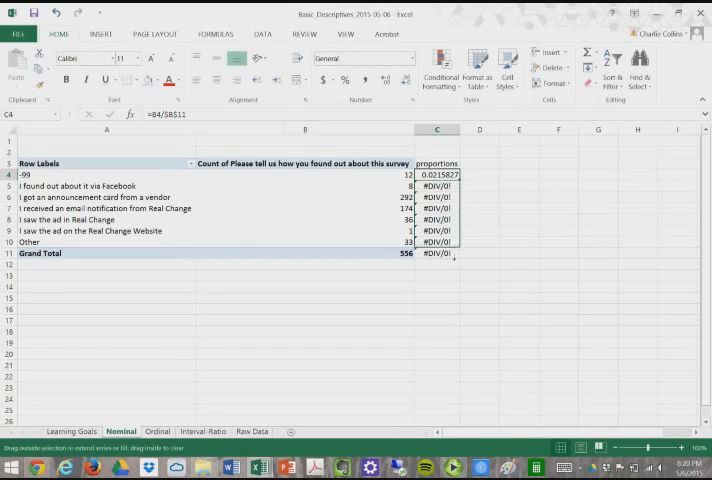
{"action": "left_click_drag", "start_coordinate": [458, 174], "coordinate": [458, 252]}
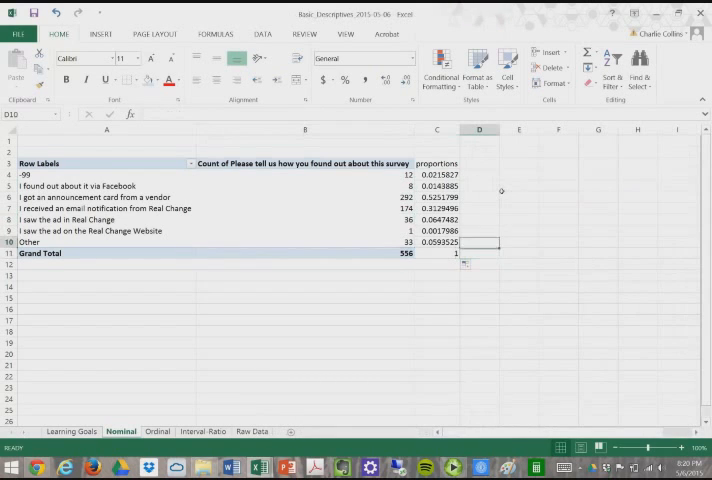
Label D3 'percentage' beside the proportion column
{"action": "left_click", "coordinate": [478, 164]}
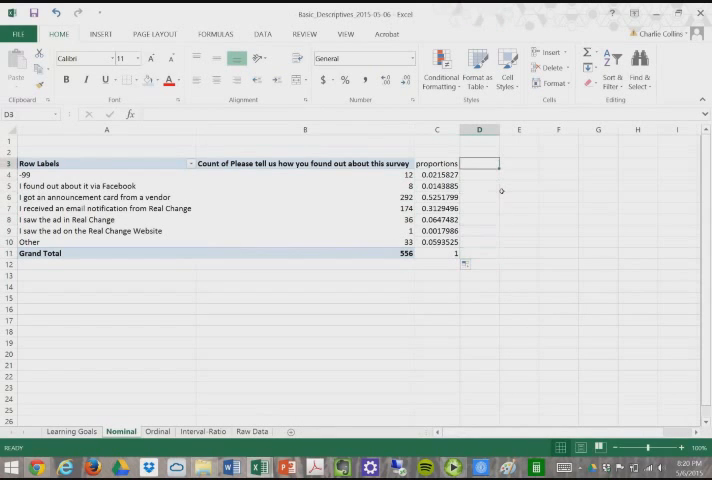
{"action": "type", "text": "percentage"}
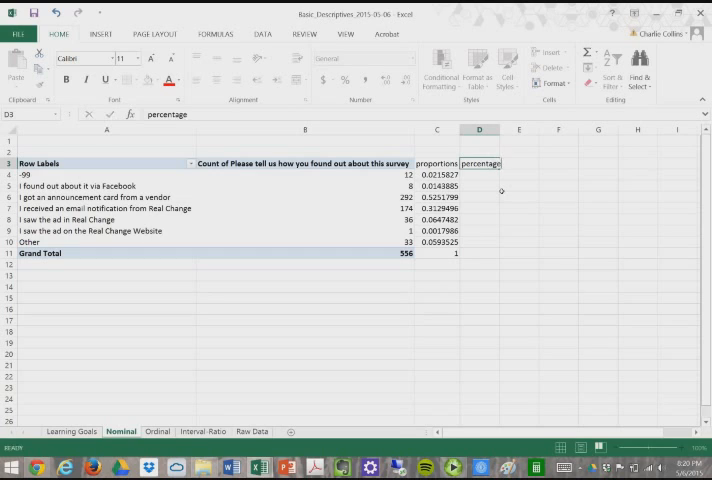
Enter =C4*100 in D4 and fill the percentage formula down to row 11, totalling 100
{"action": "left_click", "coordinate": [480, 174]}
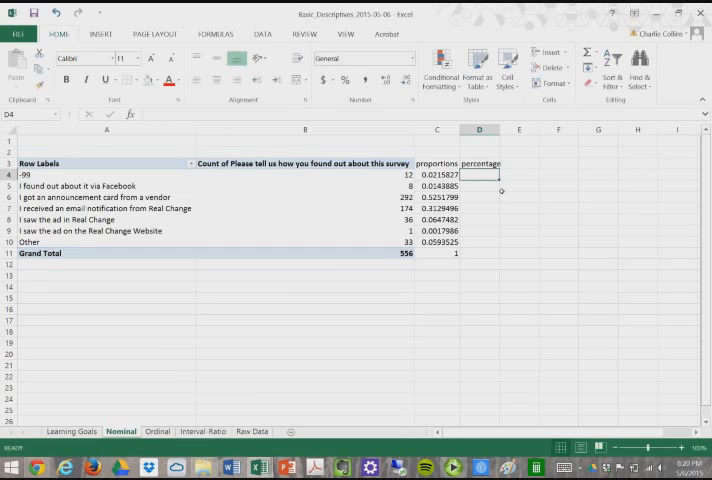
{"action": "type", "text": "="}
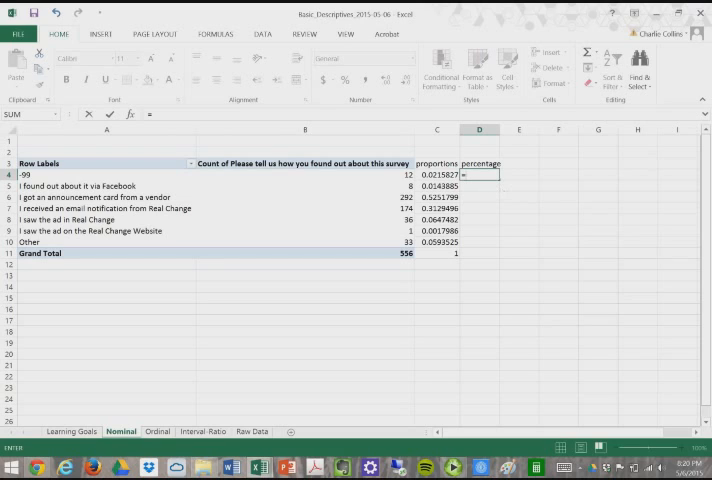
{"action": "left_click", "coordinate": [432, 174]}
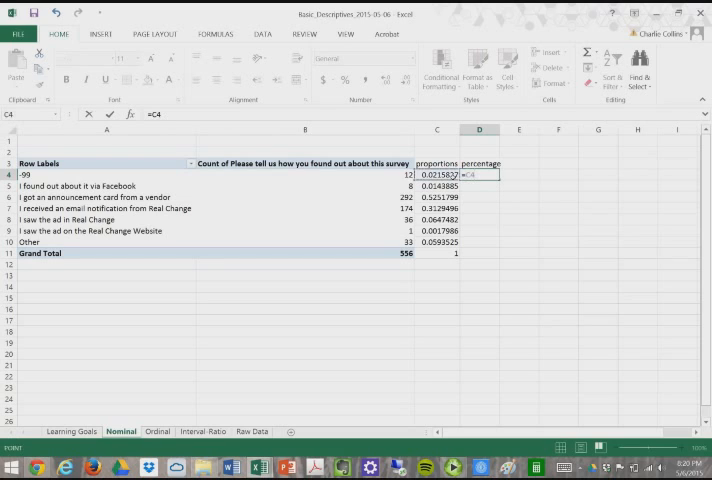
{"action": "type", "text": "*"}
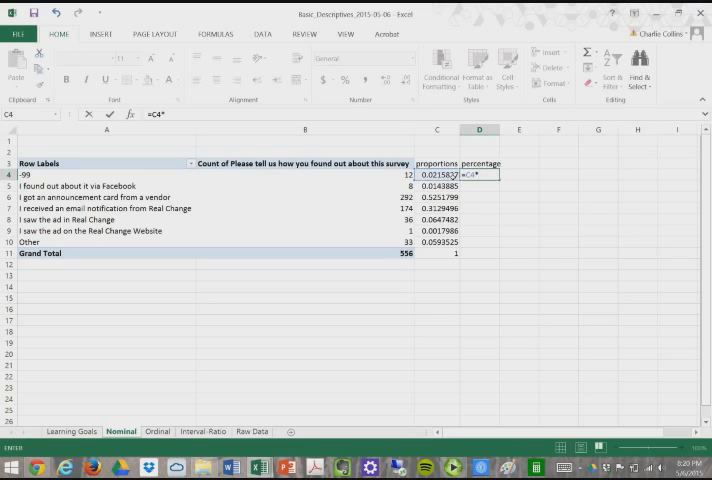
{"action": "type", "text": "100"}
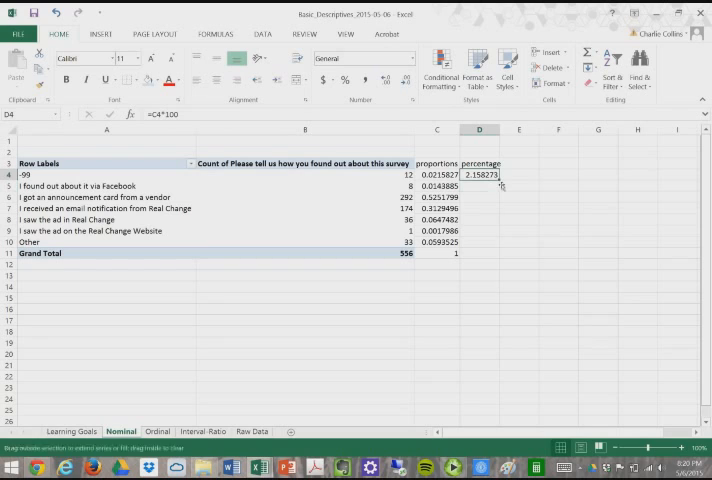
{"action": "left_click_drag", "start_coordinate": [500, 174], "coordinate": [500, 252]}
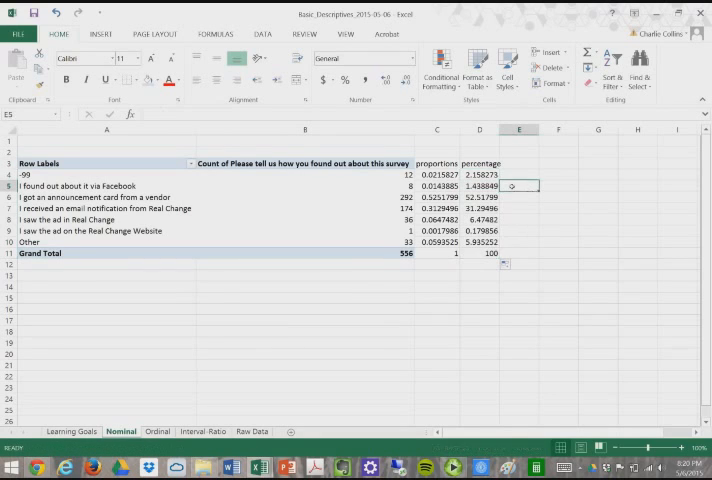
Check several column D percentage formulas, then return to the Raw Data sheet
{"action": "left_click", "coordinate": [478, 174]}
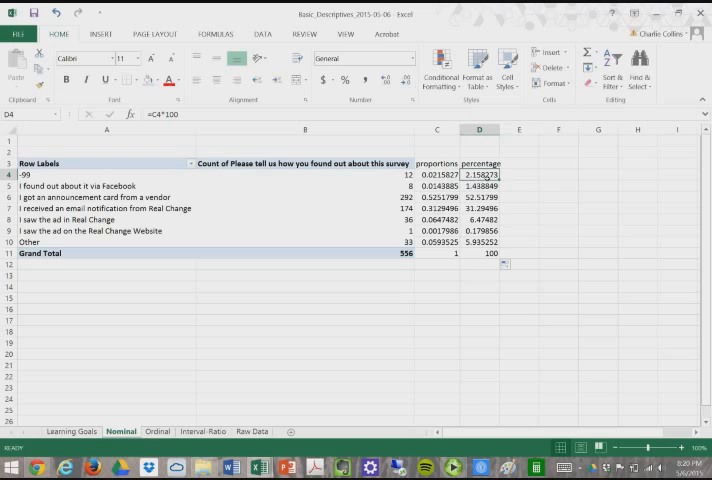
{"action": "left_click", "coordinate": [478, 186]}
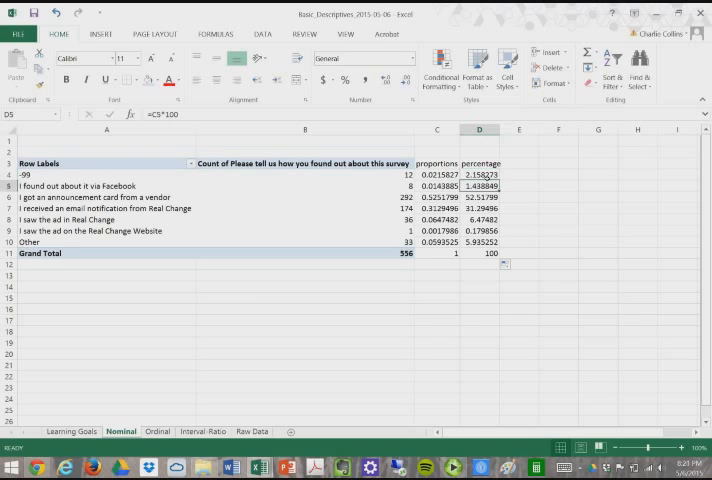
{"action": "left_click", "coordinate": [480, 196]}
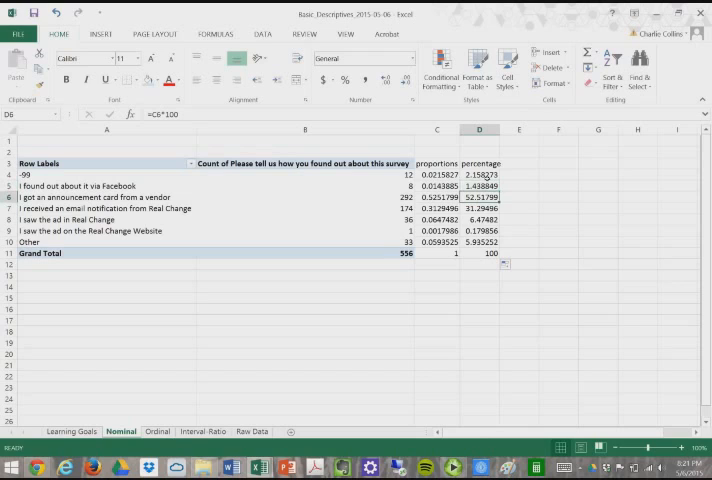
{"action": "left_click", "coordinate": [482, 208]}
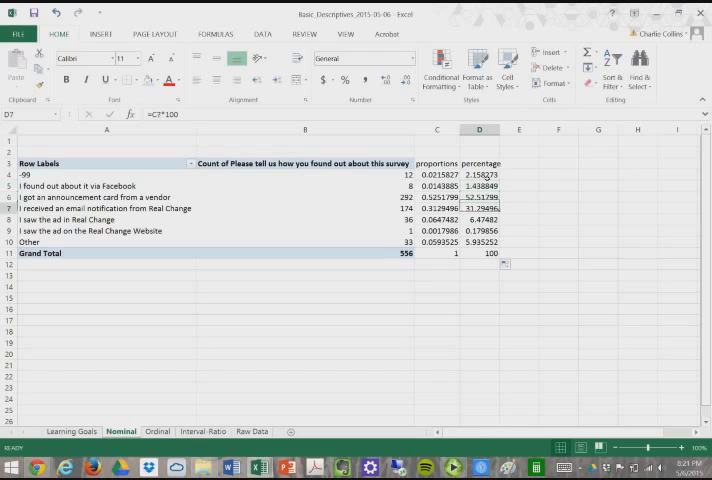
{"action": "left_click", "coordinate": [480, 174]}
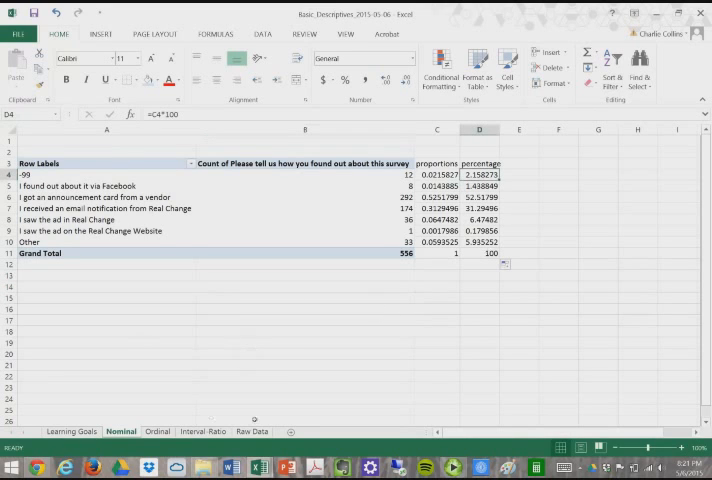
{"action": "left_click", "coordinate": [252, 432]}
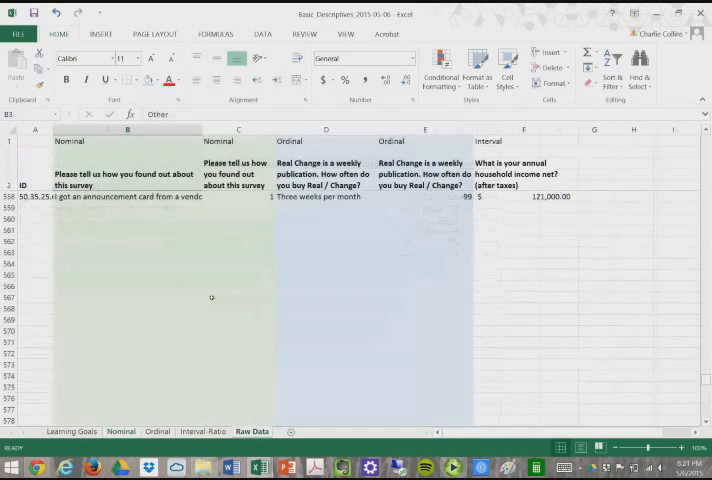